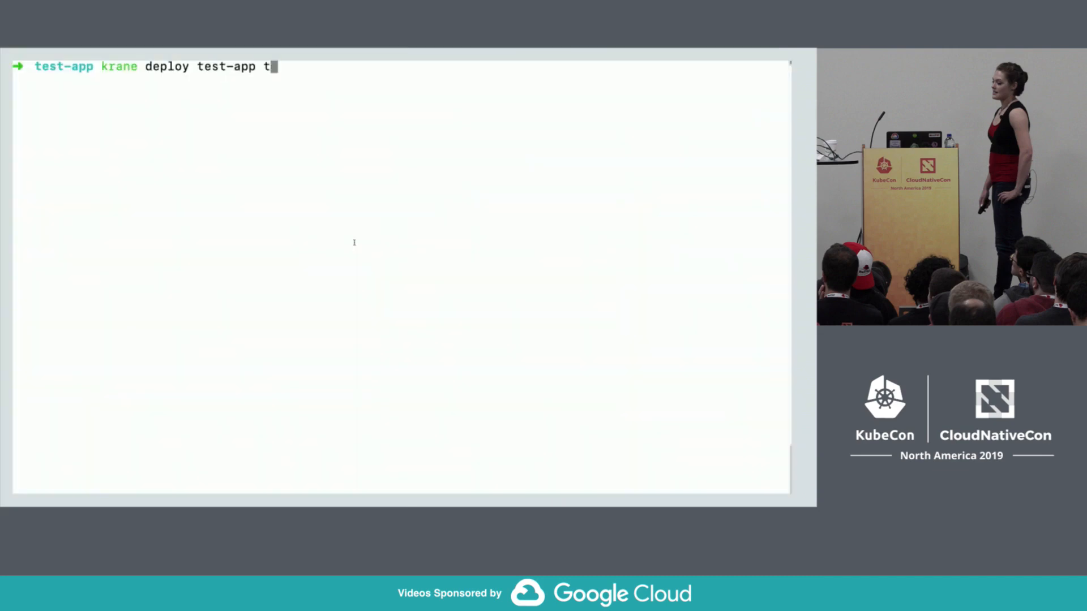
Step: Enter the command 'krane deploy test-app test-cluster -f config/deploy/production/'
type("est-cluster -f co")
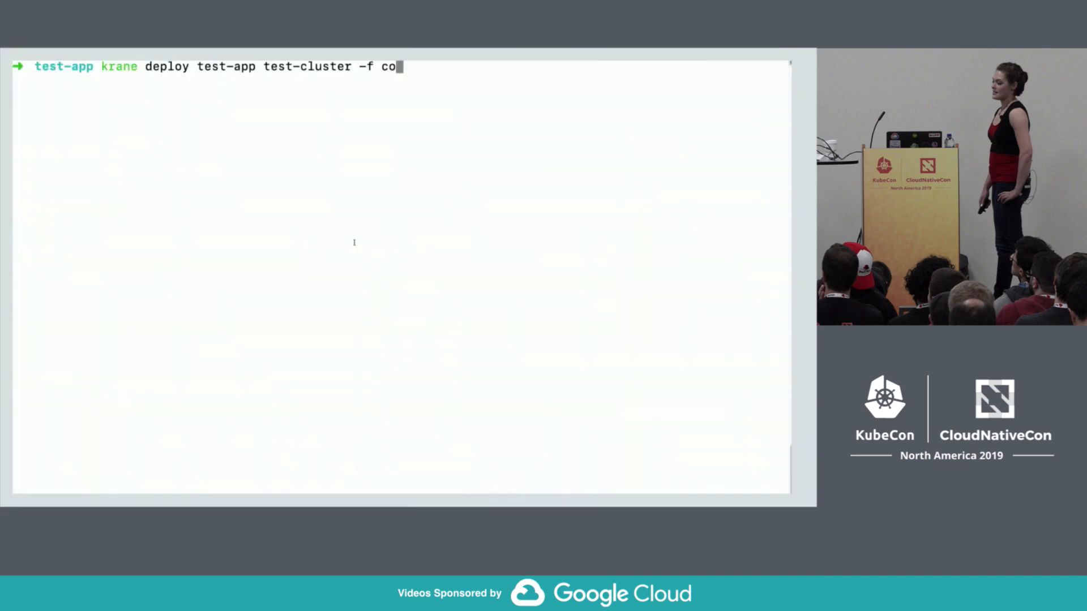
type("nfig/deploy/production/")
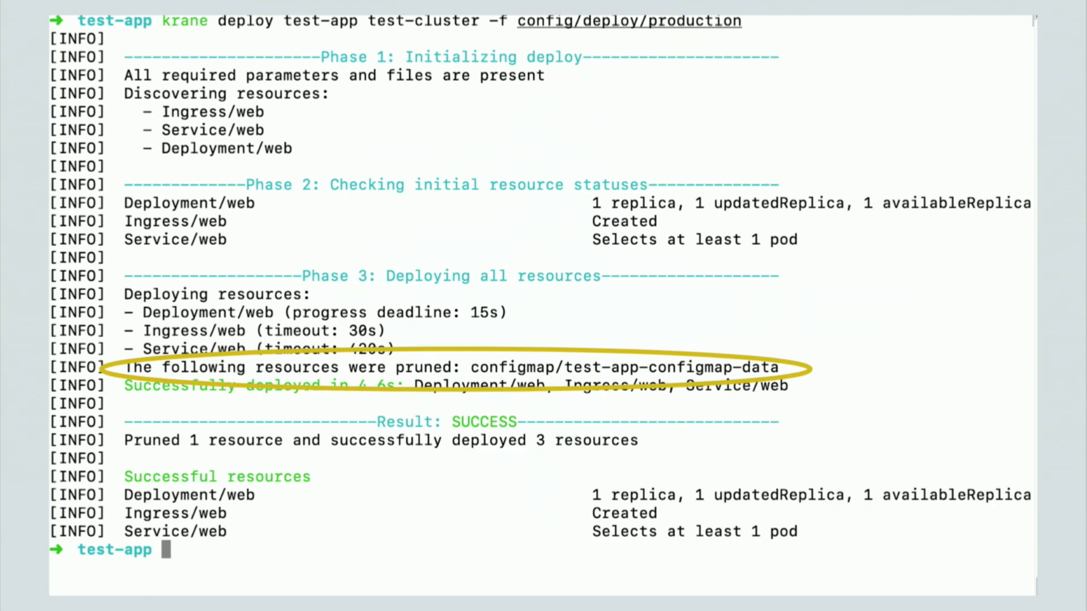
Step: Run 'krane restart test-app test-cluster' to restart the web deployment
type("krane restart test-app test-cluster")
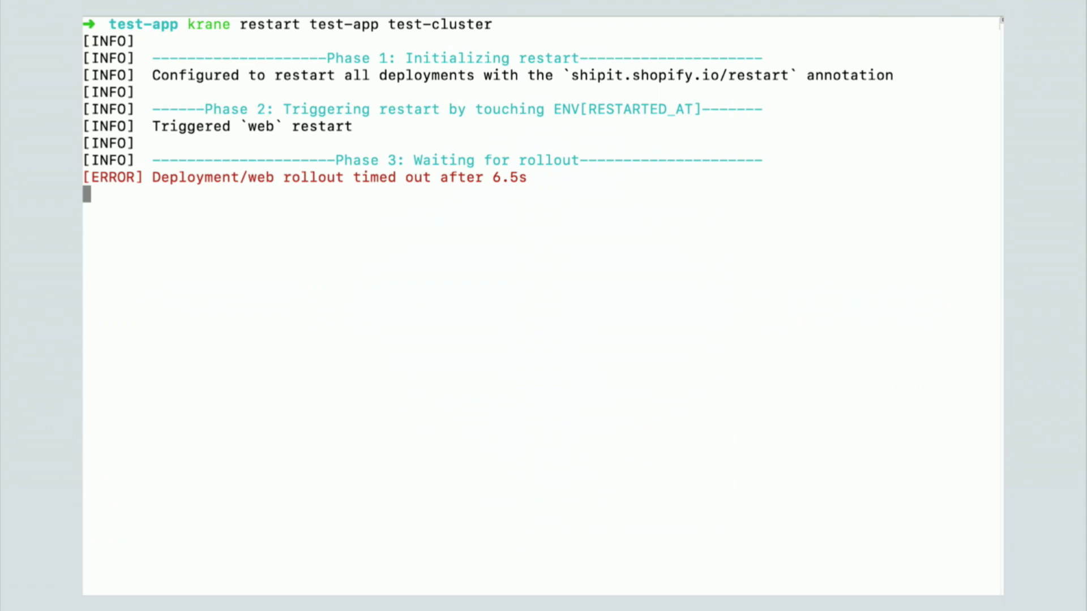
Step: Scroll down through the restart output to the Deployment/web rollout timeout
scroll("down", 3)
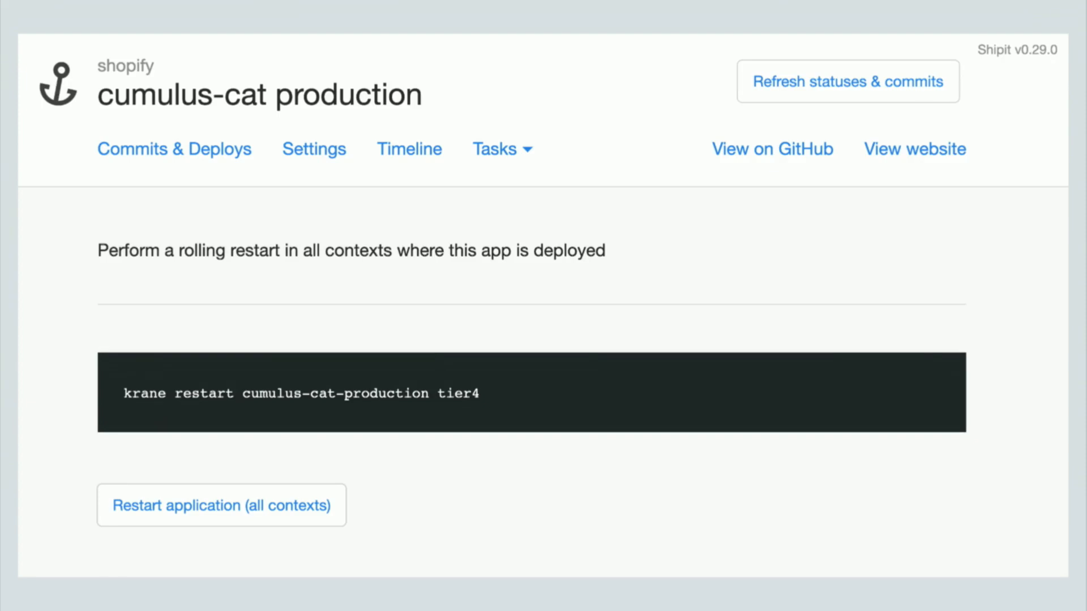
Step: View the raw krane output of the finished cumulus-cat-production tier4 restart run
left_click(220, 505)
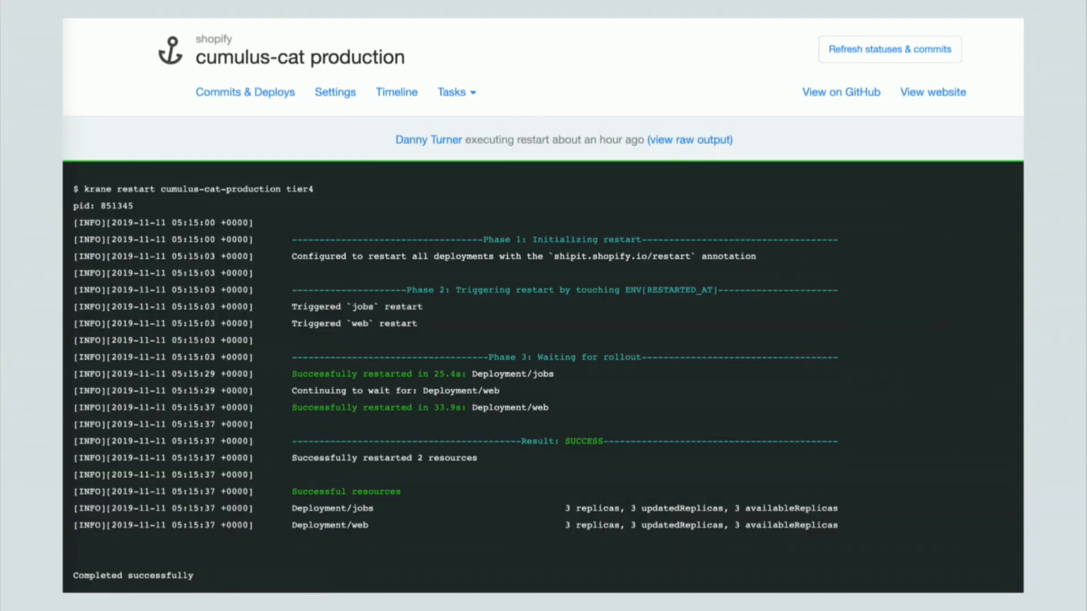